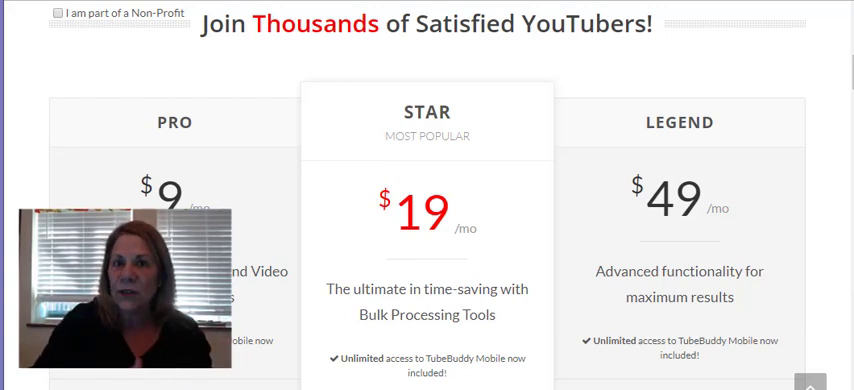
mouse_move(745, 94)
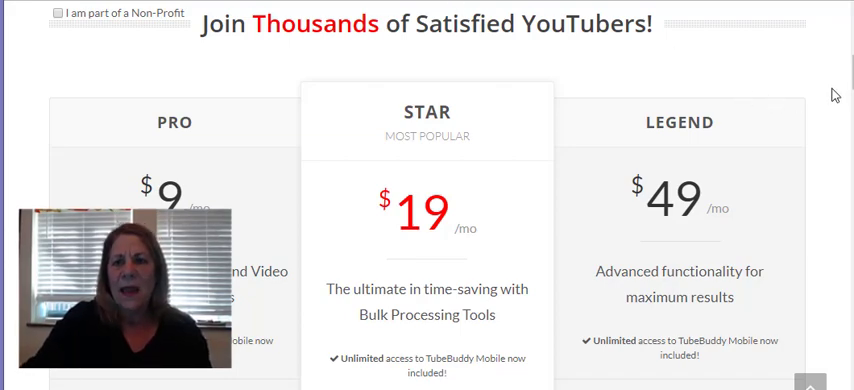
Compare TubeBuddy prices with the under-1,000-subscribers and yearly discounts, then remove both
scroll(up, 3)
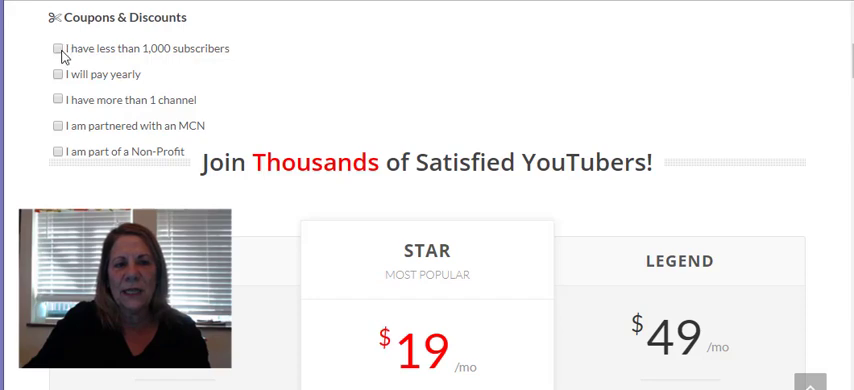
click(56, 48)
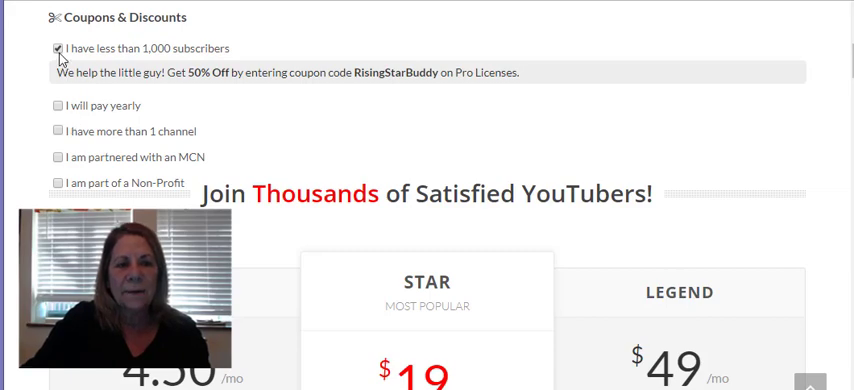
click(56, 48)
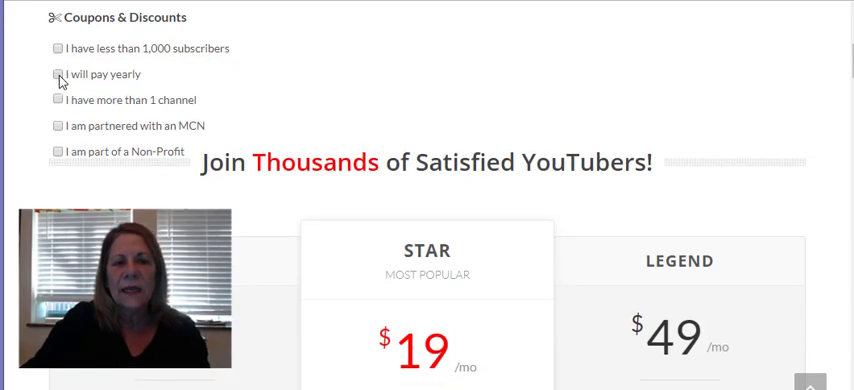
click(52, 74)
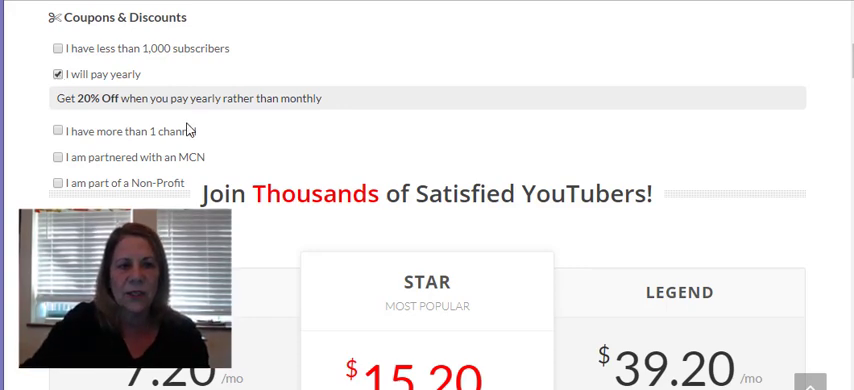
mouse_move(57, 85)
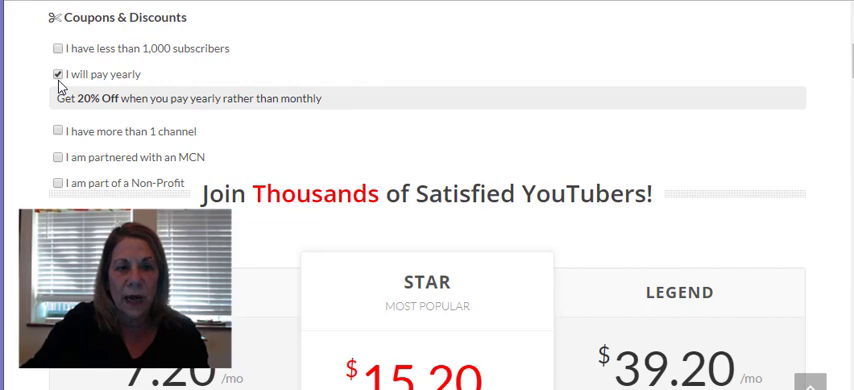
click(56, 73)
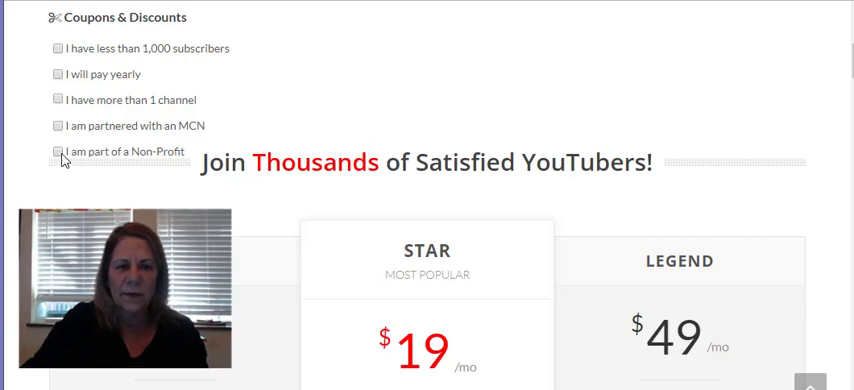
mouse_move(270, 108)
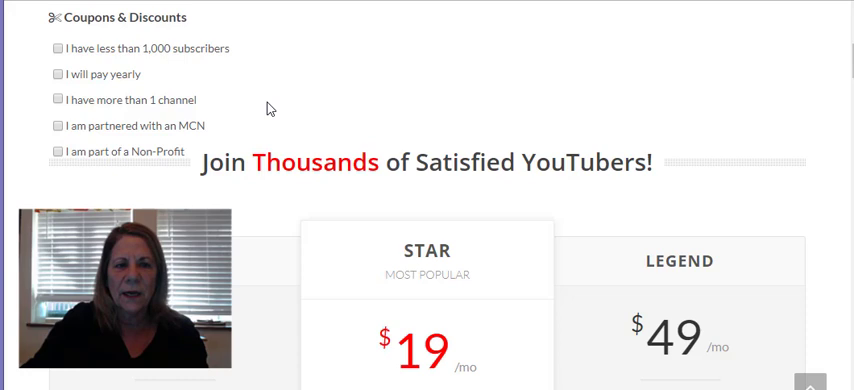
mouse_move(592, 122)
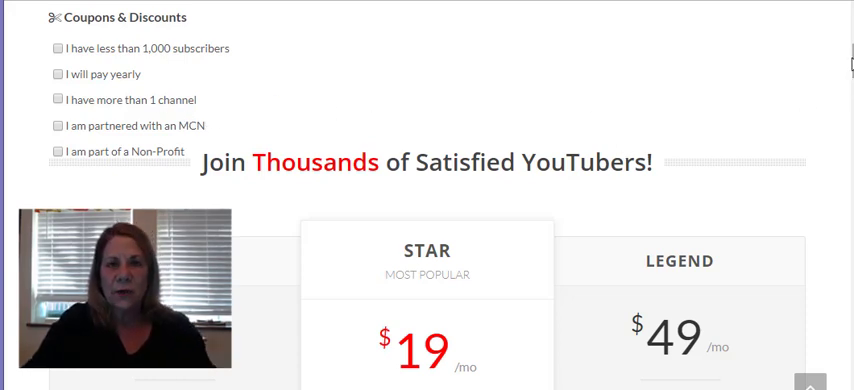
Scroll down the video edit page past the upload checklist, demonetization audit and SEO score
scroll(down, 3)
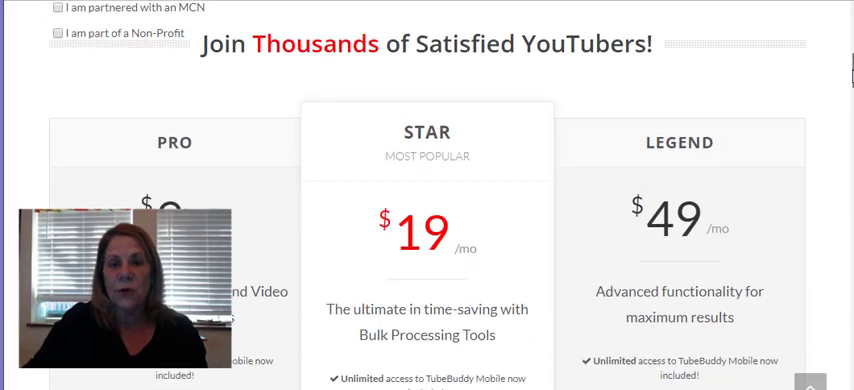
scroll(down, 3)
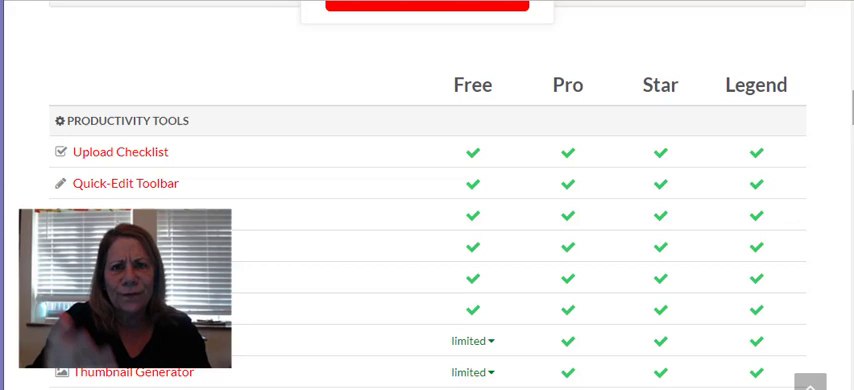
scroll(down, 3)
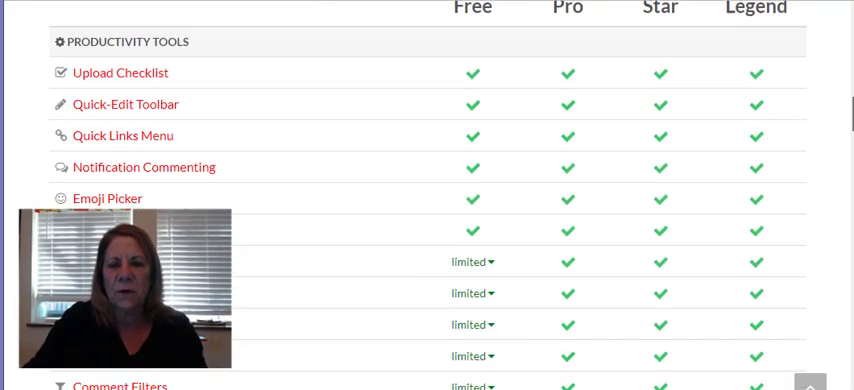
scroll(down, 3)
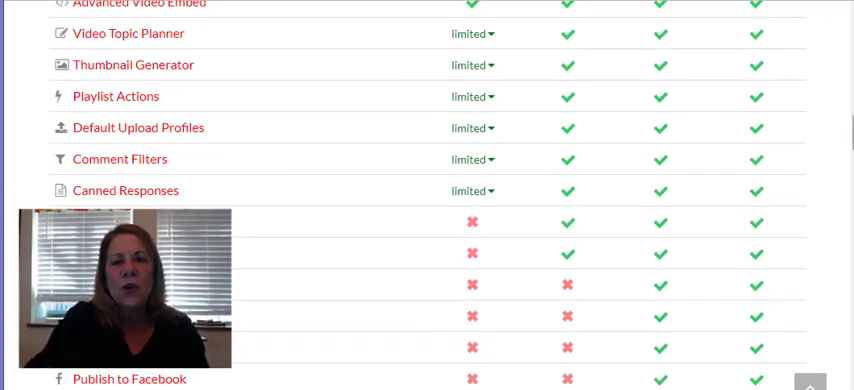
scroll(down, 3)
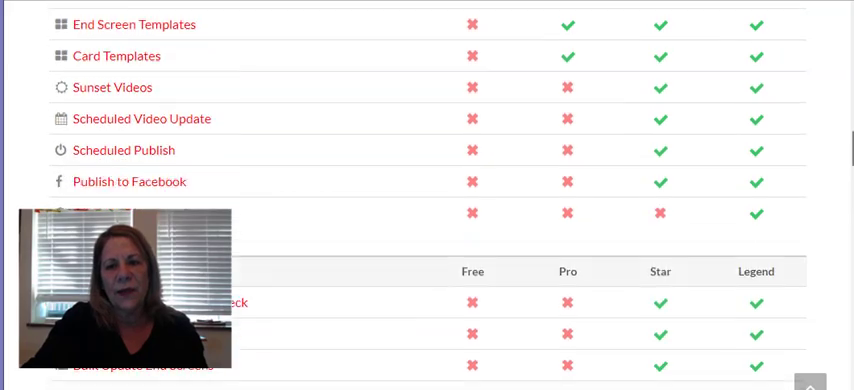
scroll(down, 3)
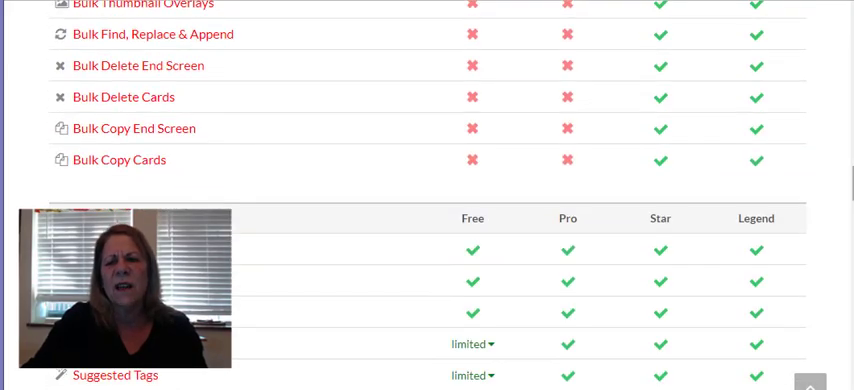
scroll(down, 3)
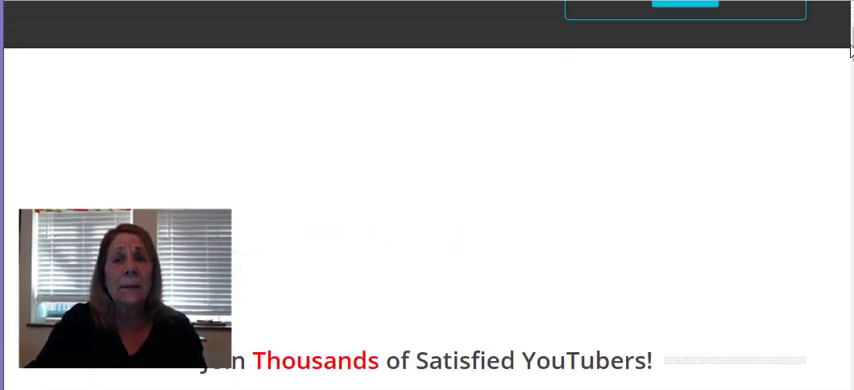
scroll(down, 3)
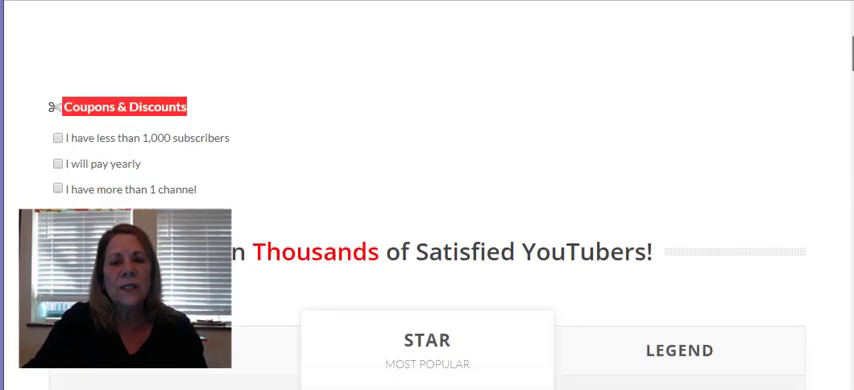
scroll(down, 3)
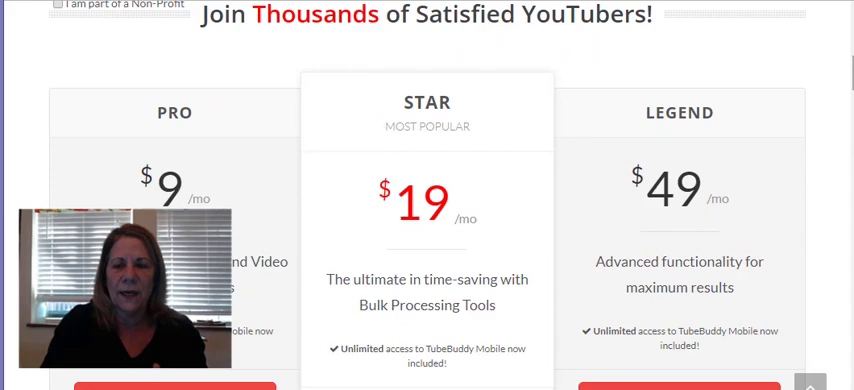
scroll(up, 3)
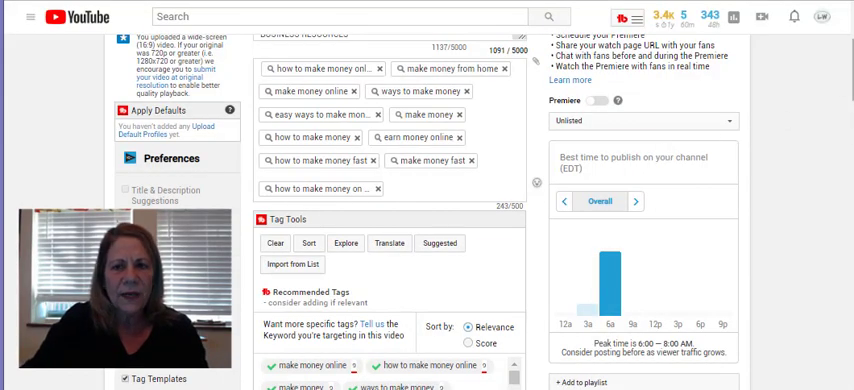
Scroll further down to the Video Thumbnails section and TubeBuddy Best Practices panel
scroll(down, 3)
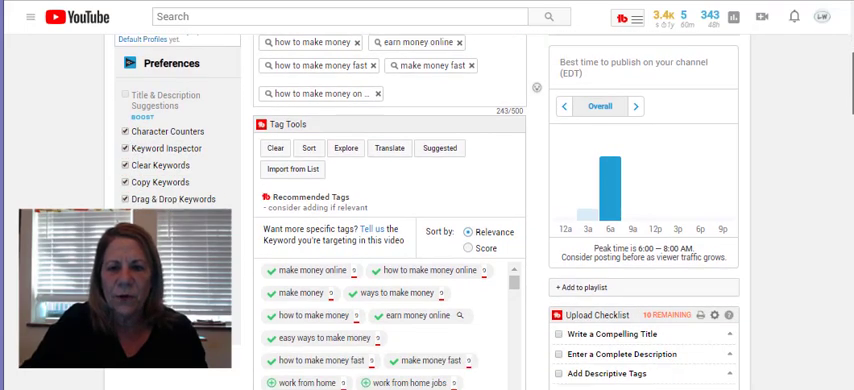
scroll(down, 3)
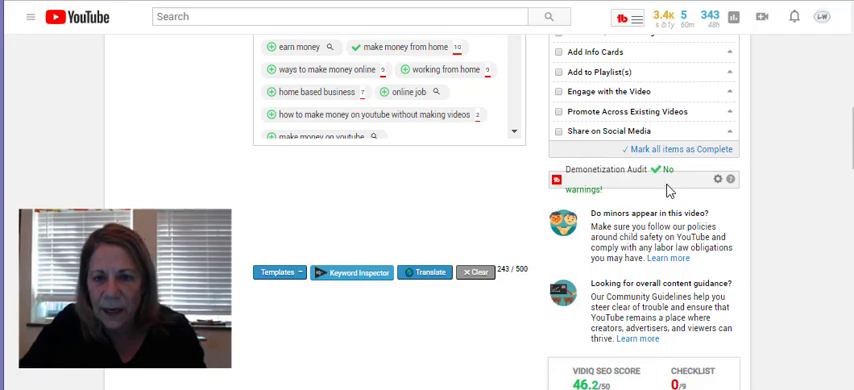
scroll(down, 3)
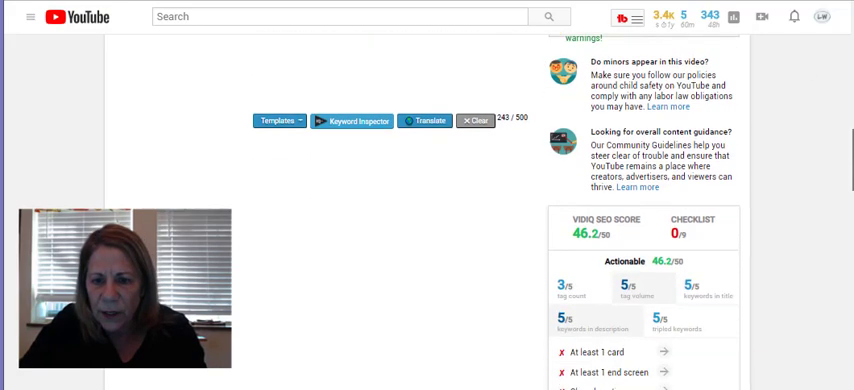
scroll(down, 3)
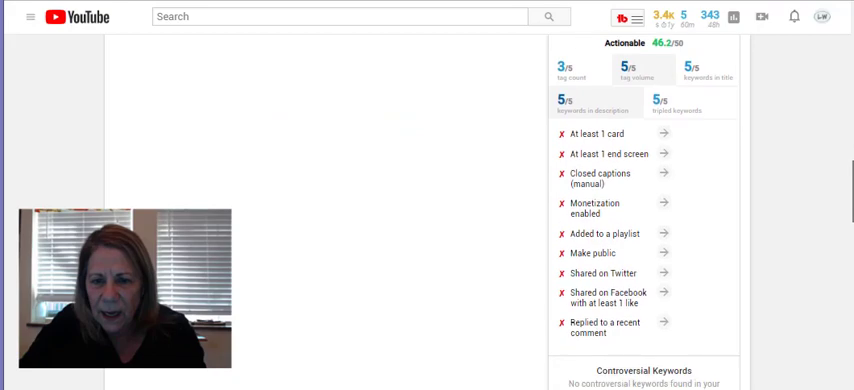
scroll(down, 3)
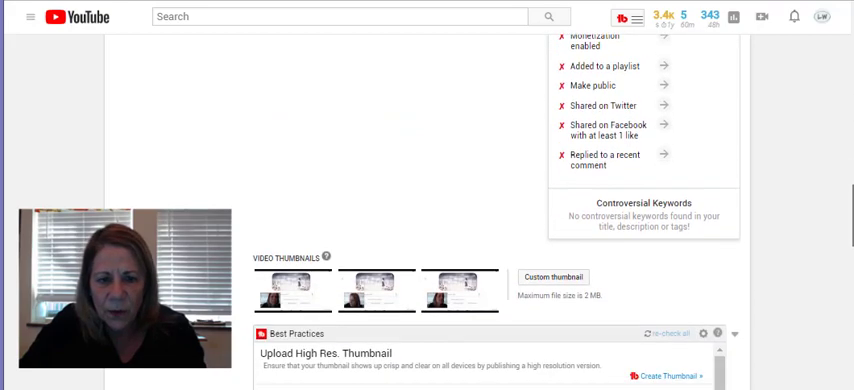
scroll(down, 3)
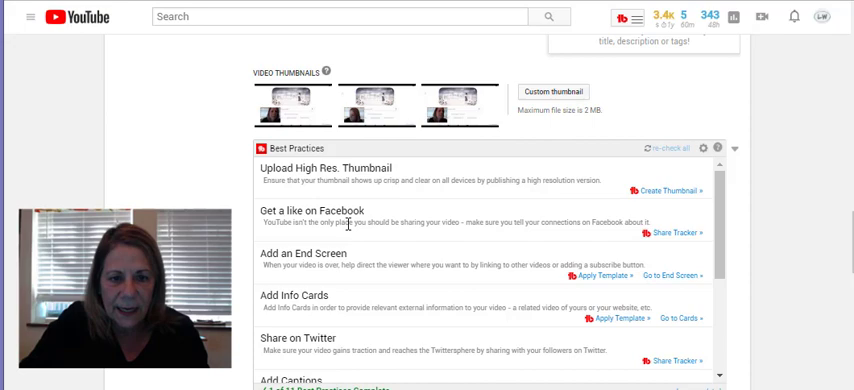
mouse_move(381, 301)
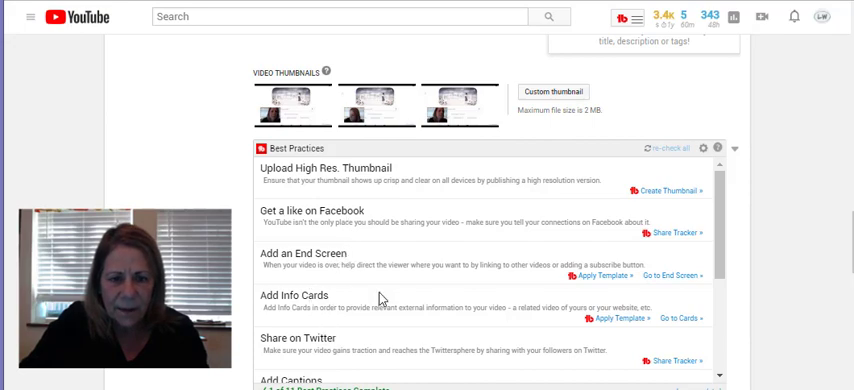
Scroll through Best Practices: high-res thumbnails, Facebook likes, end screens, info cards, Twitter, captions
scroll(down, 3)
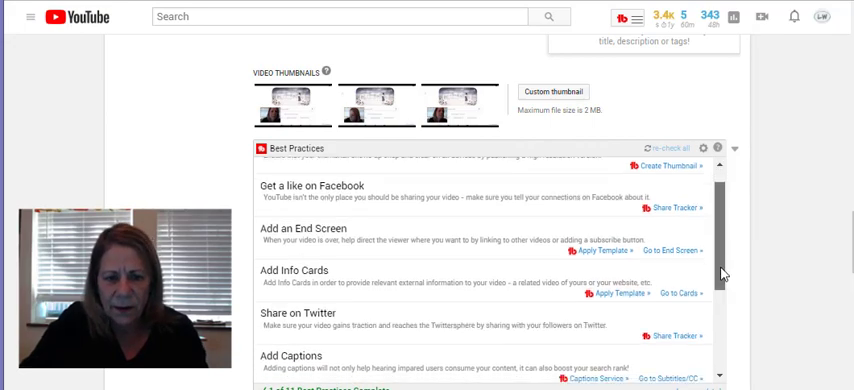
scroll(down, 3)
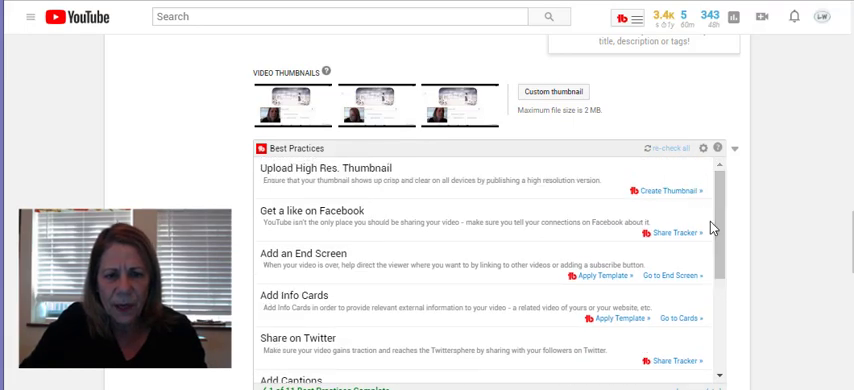
mouse_move(488, 180)
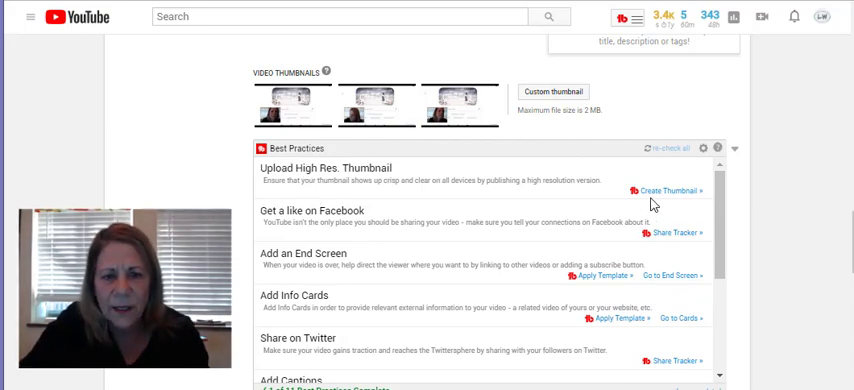
mouse_move(666, 196)
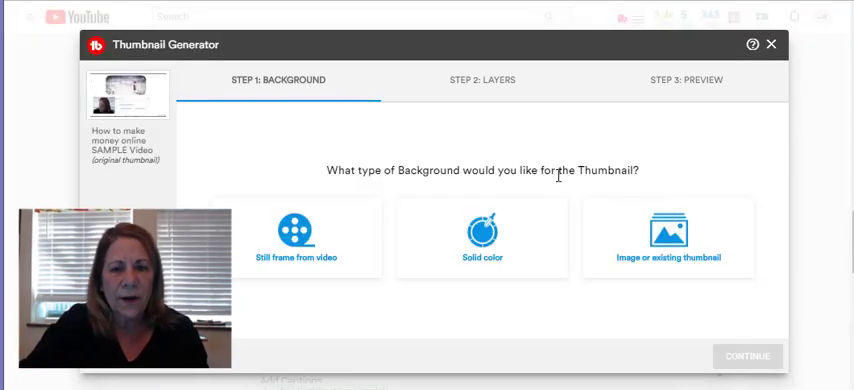
Choose a still frame from the video at 0:32 as the background and continue
click(296, 240)
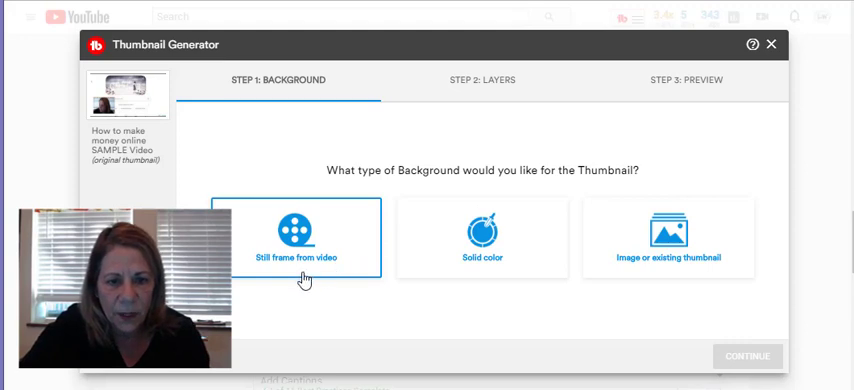
mouse_move(301, 282)
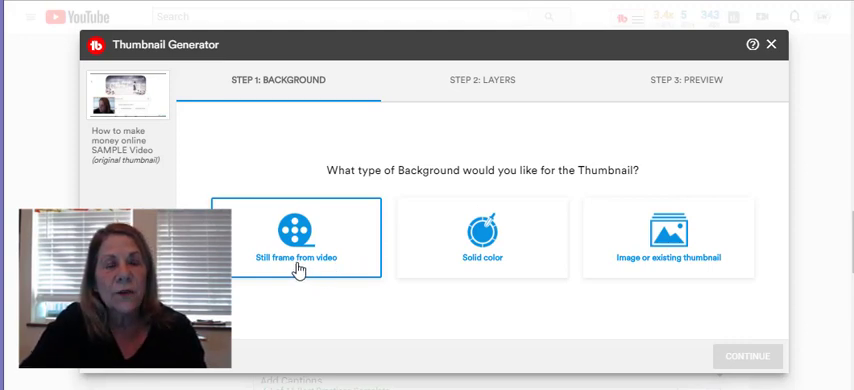
click(482, 247)
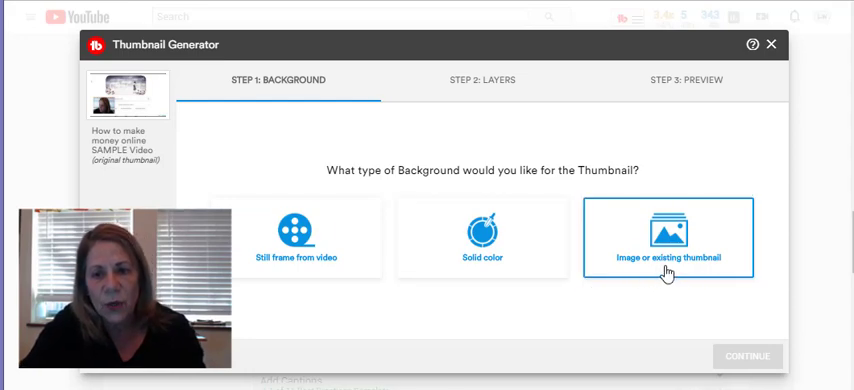
click(296, 248)
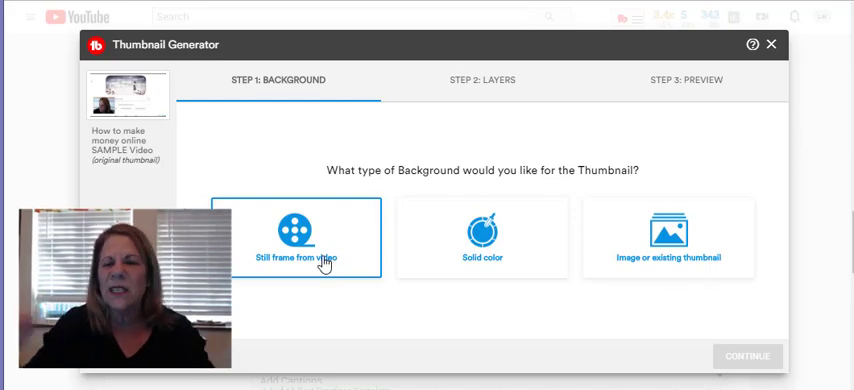
click(303, 237)
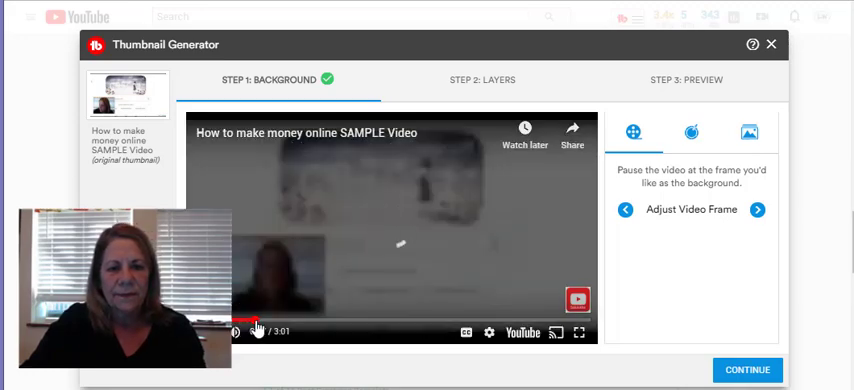
drag(258, 328, 287, 328)
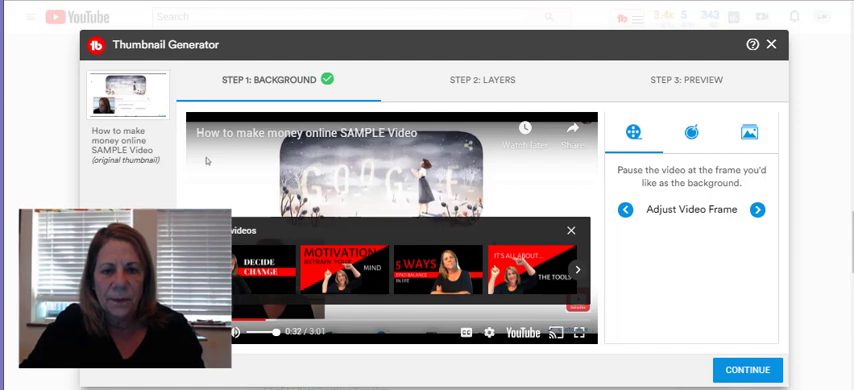
mouse_move(571, 229)
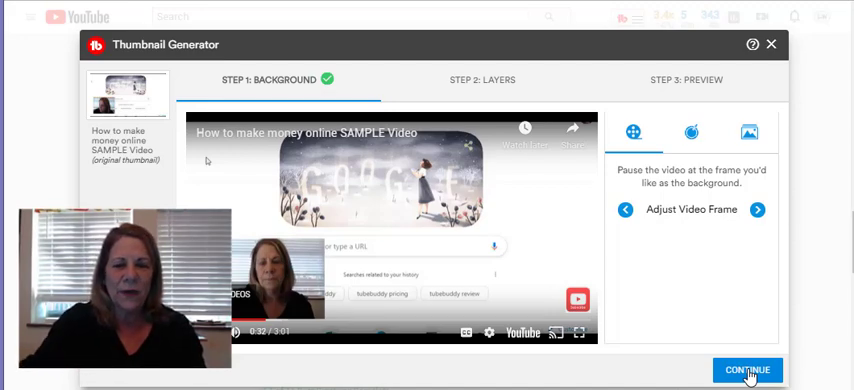
click(749, 369)
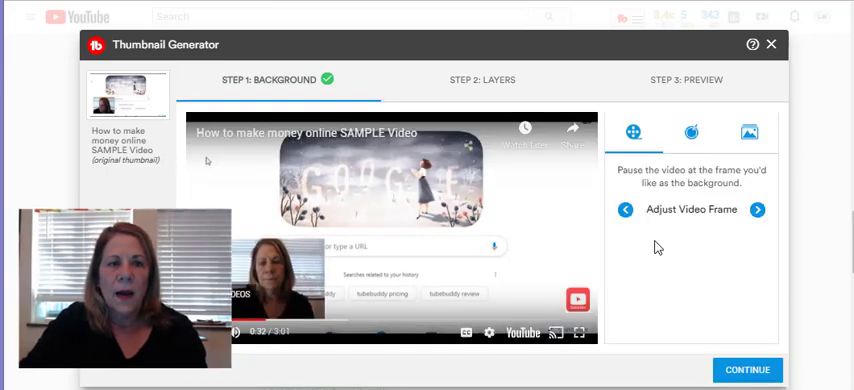
mouse_move(691, 132)
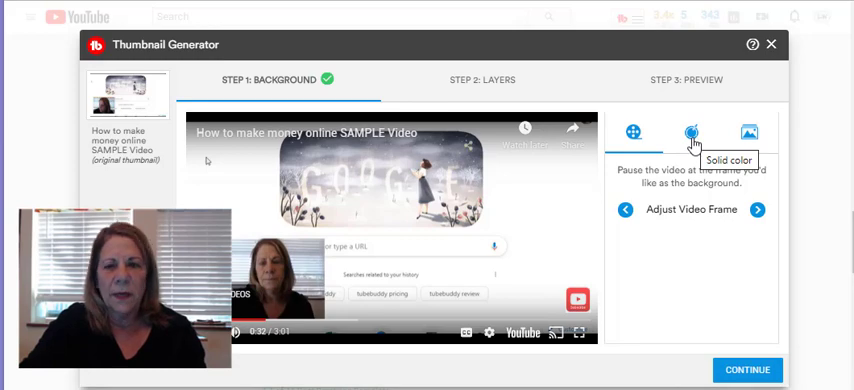
Fill the background with solid near-black #0f0707 and continue to the layers step
click(691, 132)
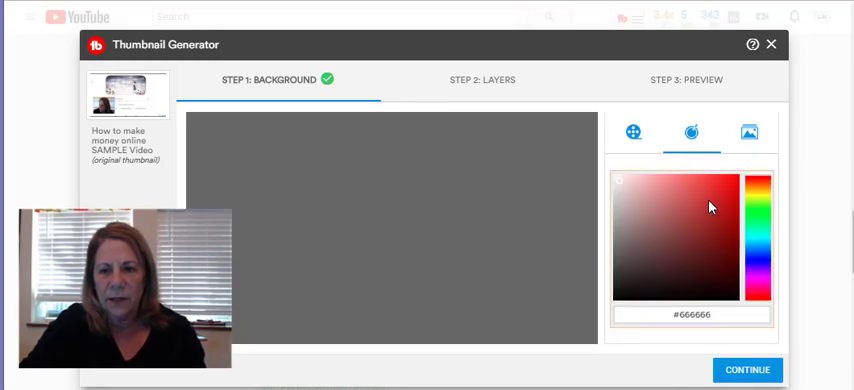
mouse_move(720, 288)
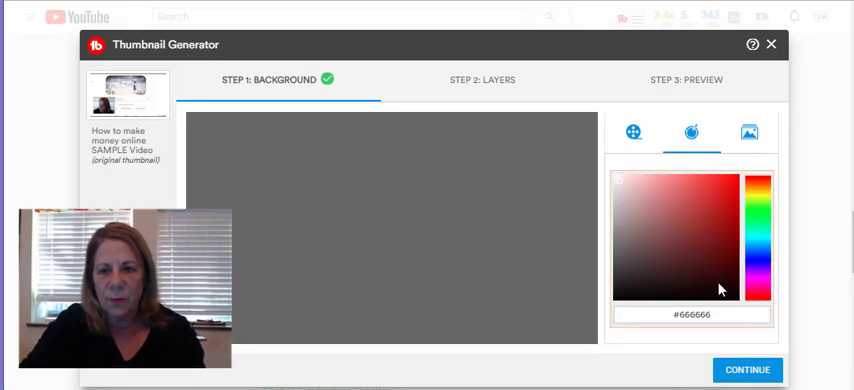
click(680, 296)
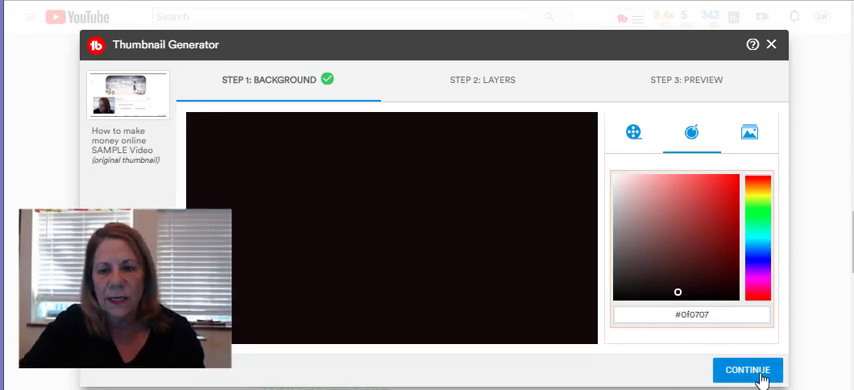
click(747, 370)
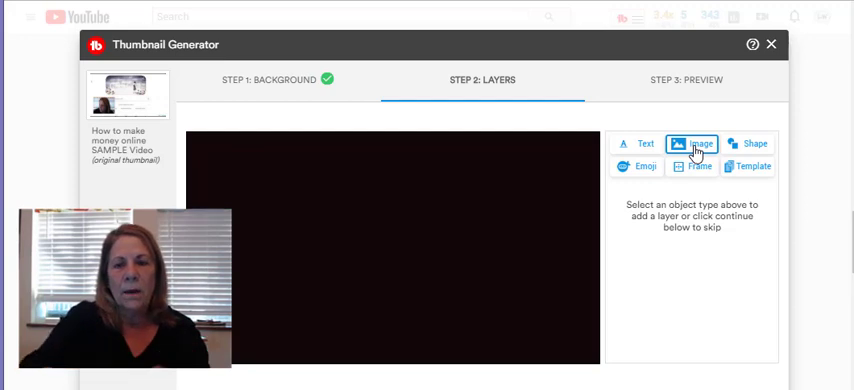
Upload the presenter's cut-out photo as an image layer and drag it to the left
click(692, 143)
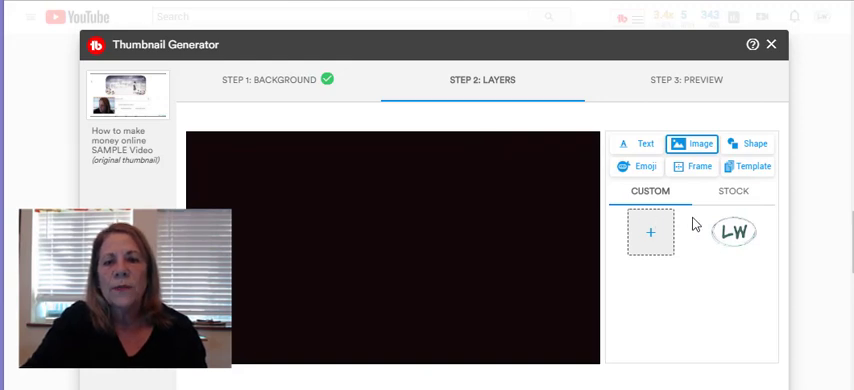
mouse_move(647, 237)
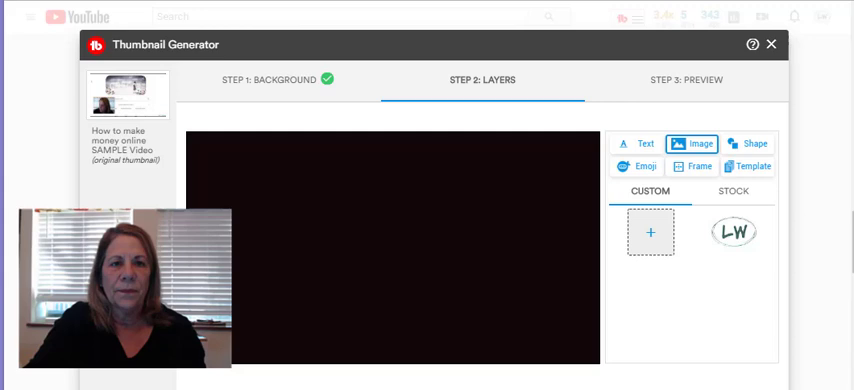
click(649, 234)
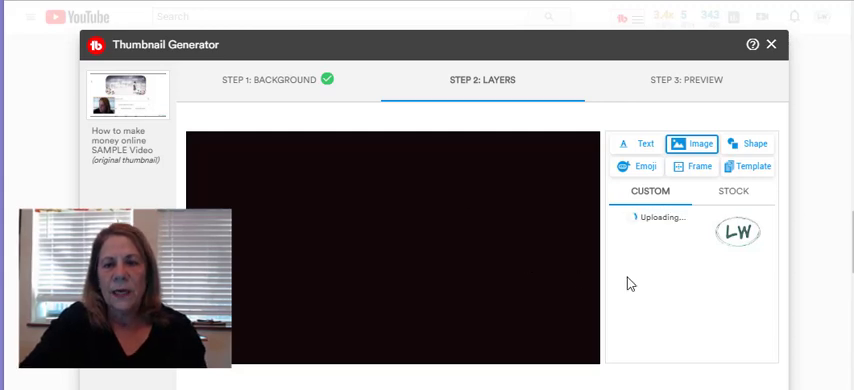
mouse_move(649, 273)
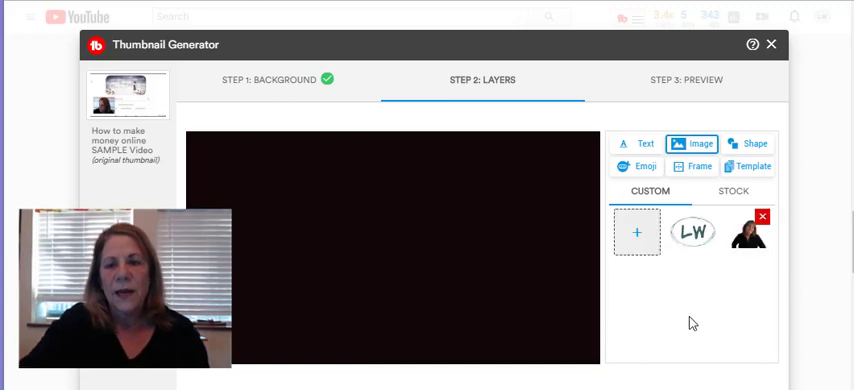
mouse_move(751, 240)
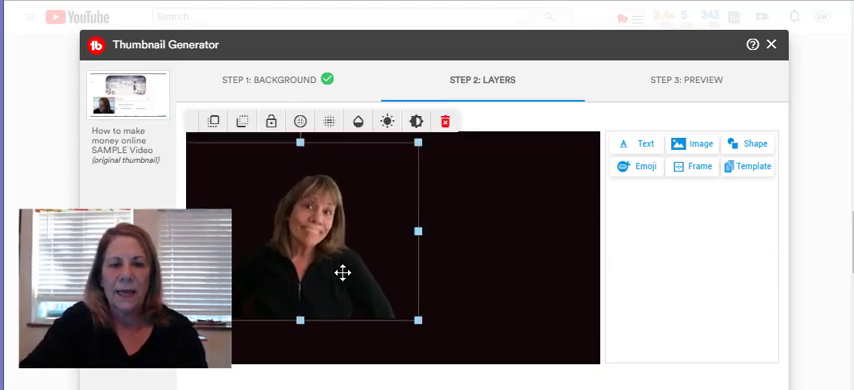
drag(343, 273, 282, 191)
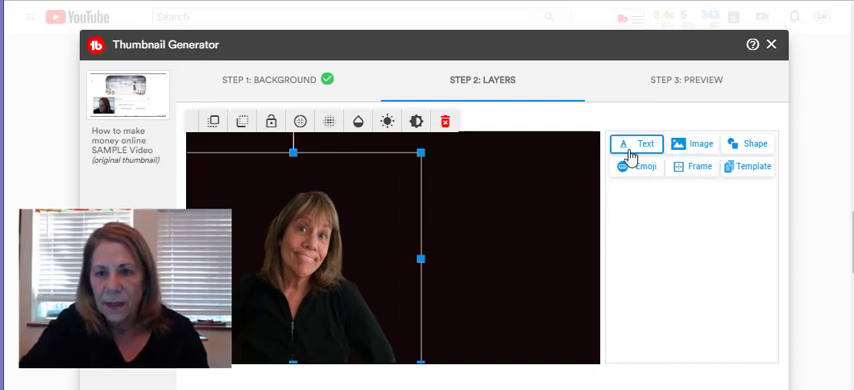
Add size-L red text 'Hello make money online' and place it at the top right
click(639, 143)
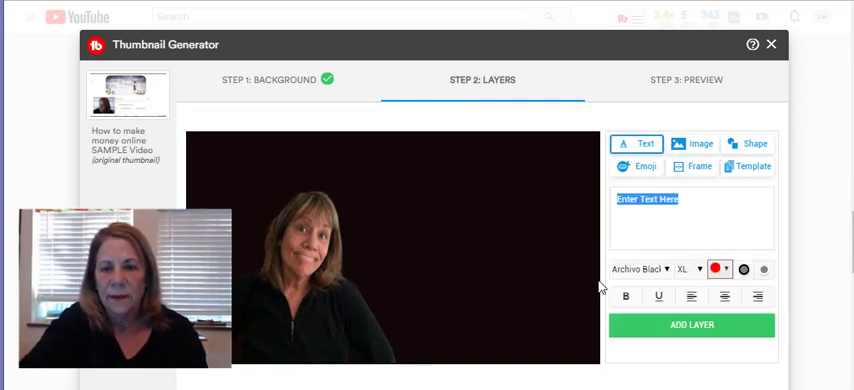
text(He)
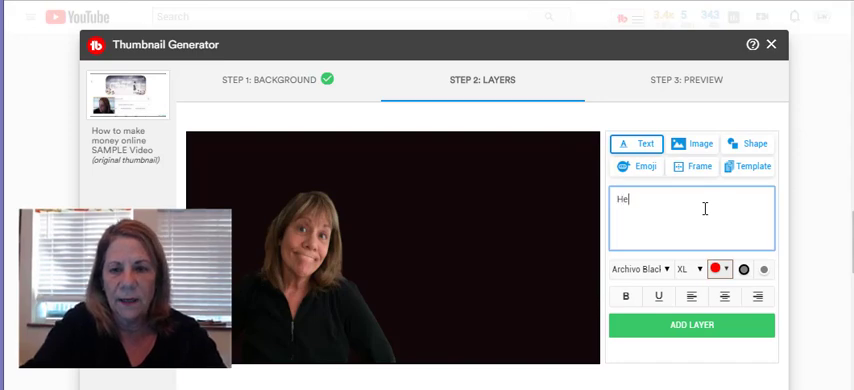
text(llo)
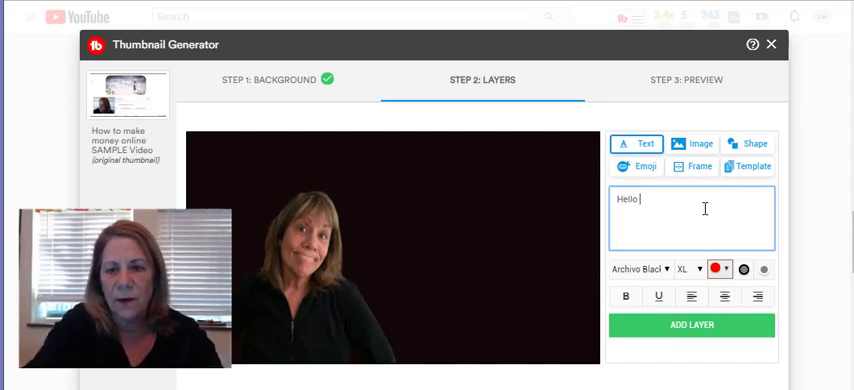
text(make)
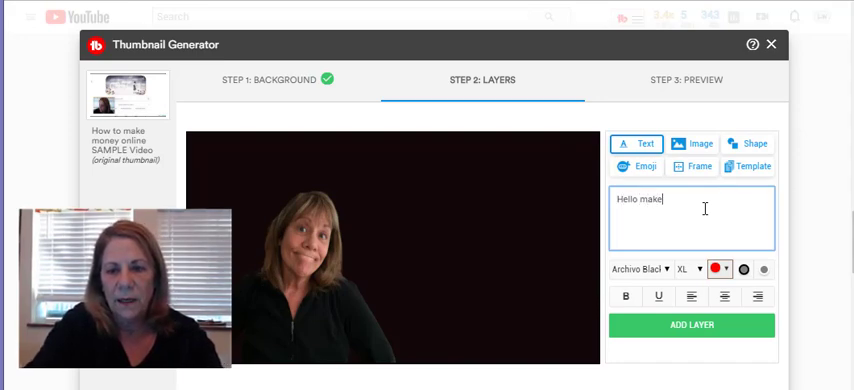
text(money online)
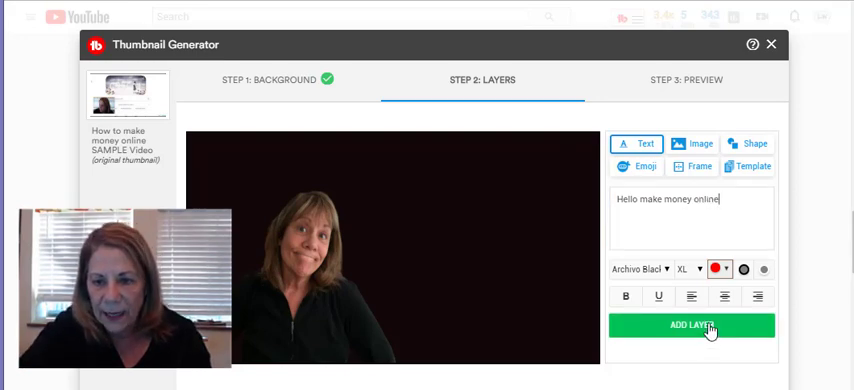
click(691, 325)
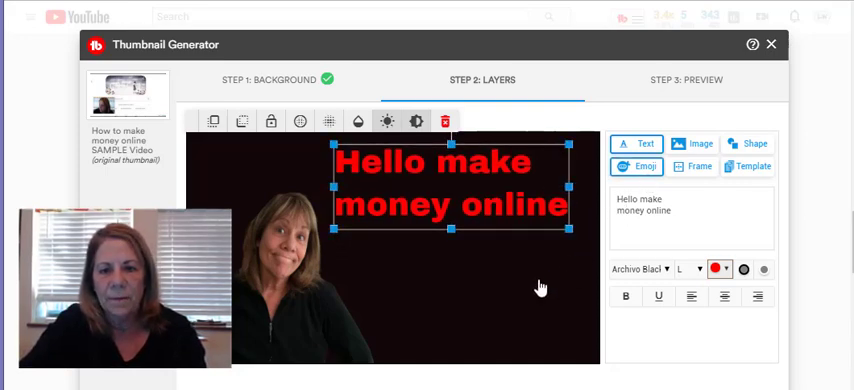
click(638, 167)
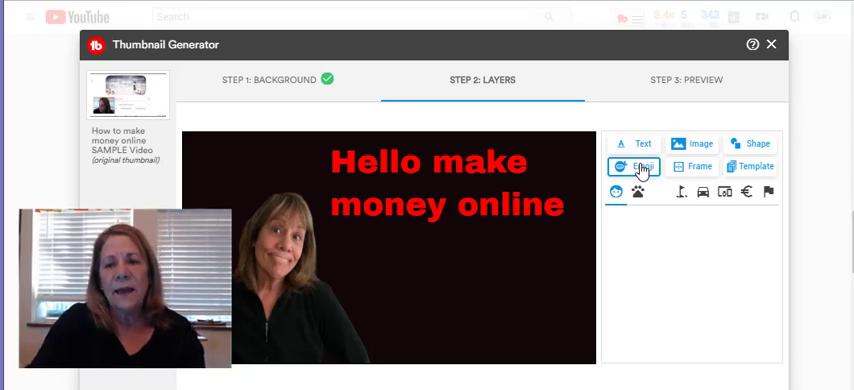
Add the grinning face emoji below the headline, plus a red square shape
click(636, 166)
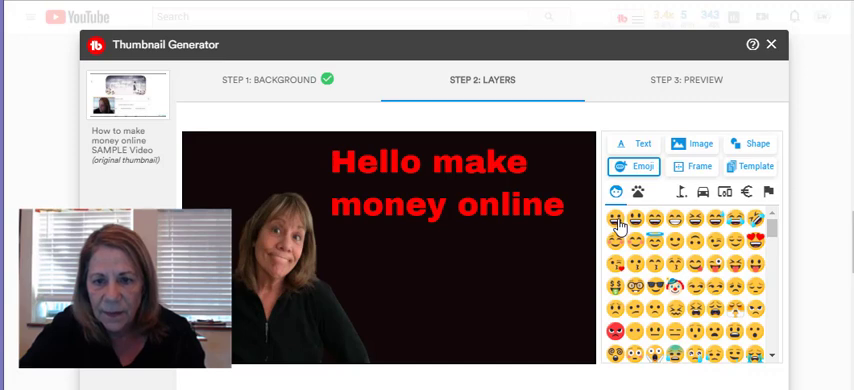
click(624, 224)
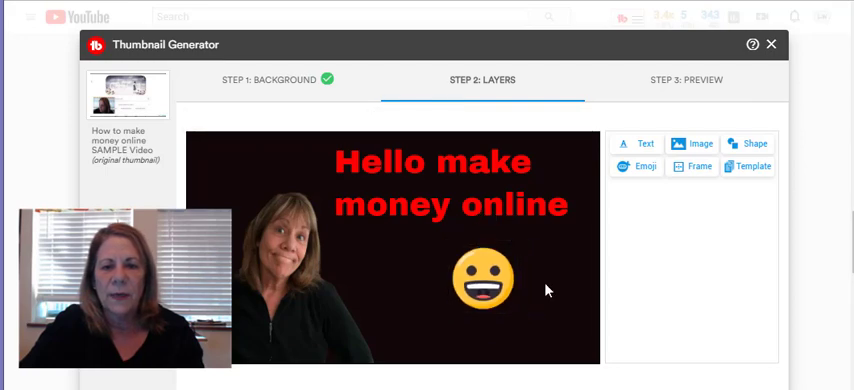
mouse_move(750, 166)
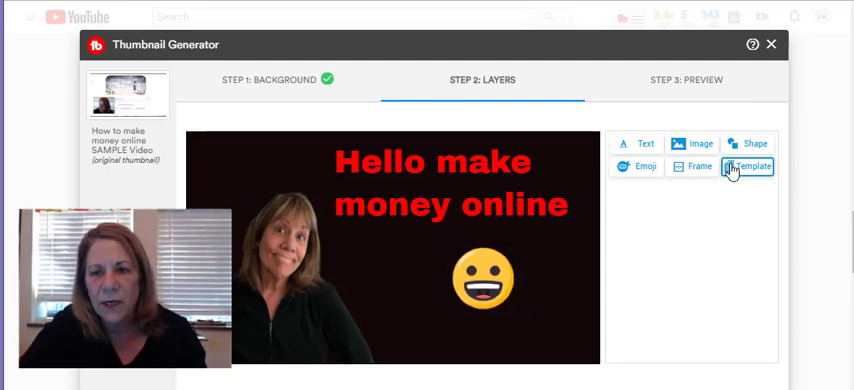
click(748, 143)
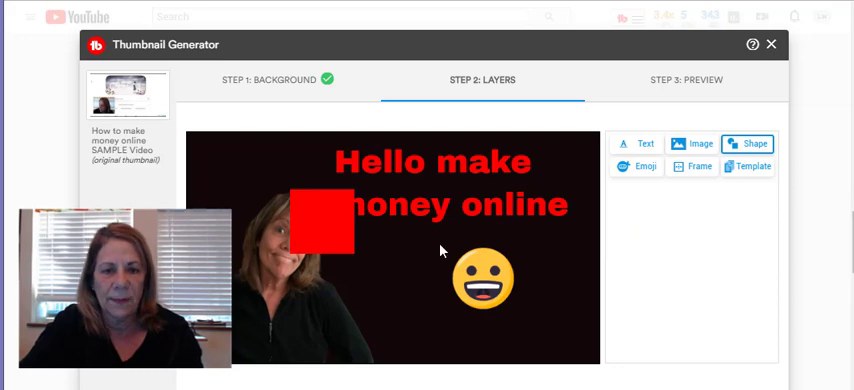
Stretch the red square into a bar lower over the presenter, then delete it
click(322, 222)
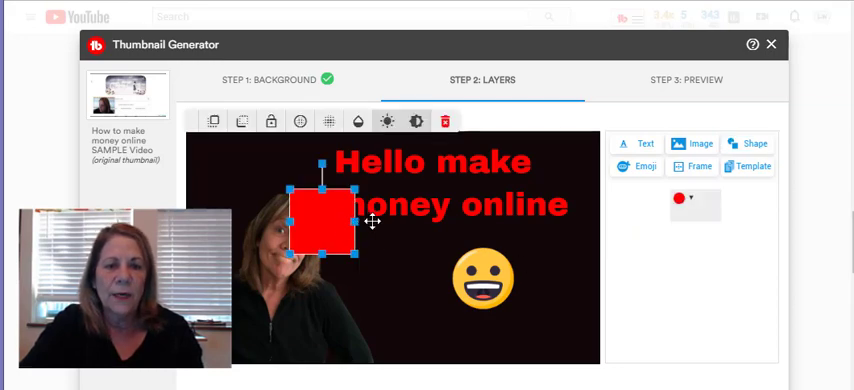
drag(330, 222, 358, 262)
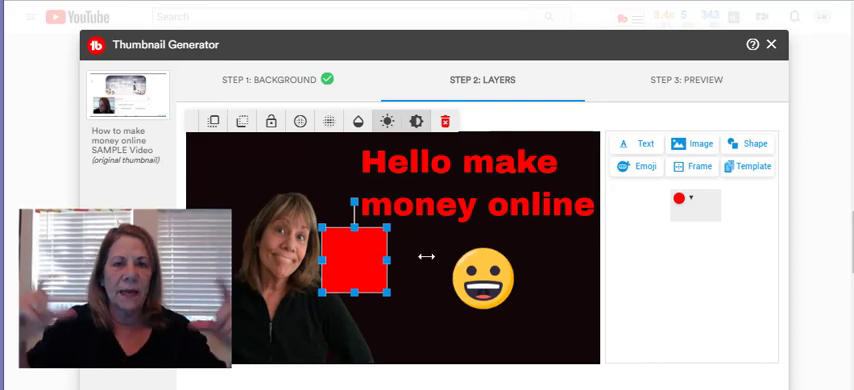
drag(385, 257, 445, 257)
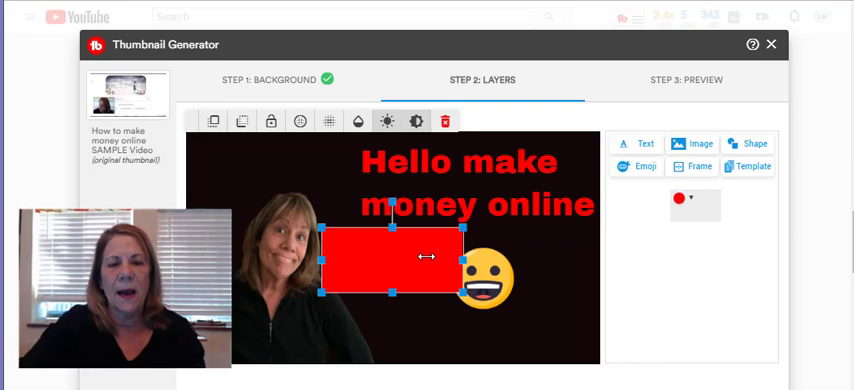
drag(399, 258, 381, 296)
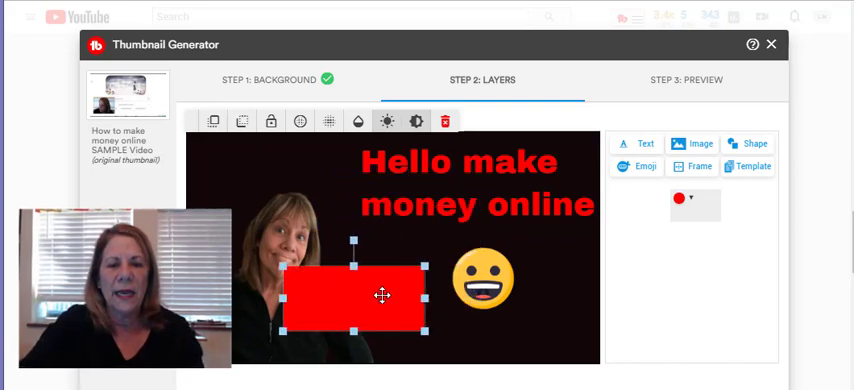
drag(383, 295, 373, 303)
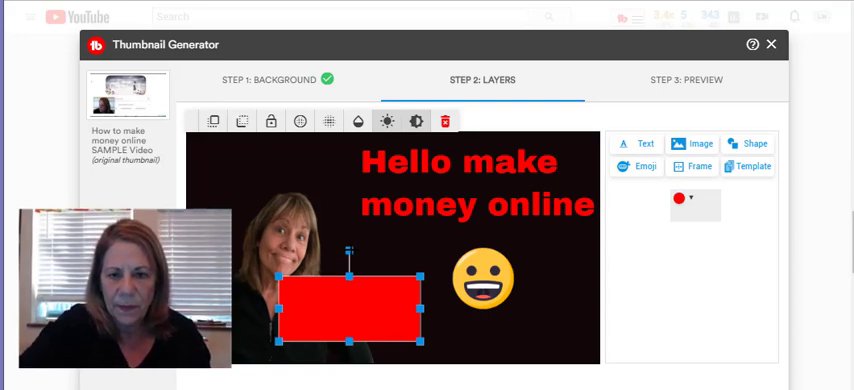
drag(350, 310, 500, 325)
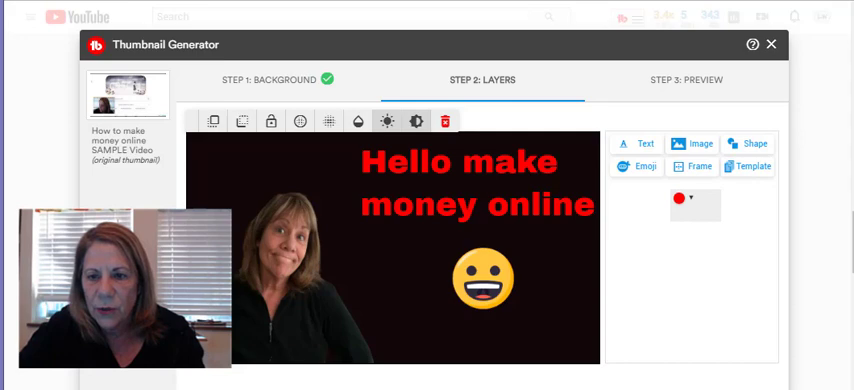
View the saved templates, then advance to Step 3: Preview
click(753, 166)
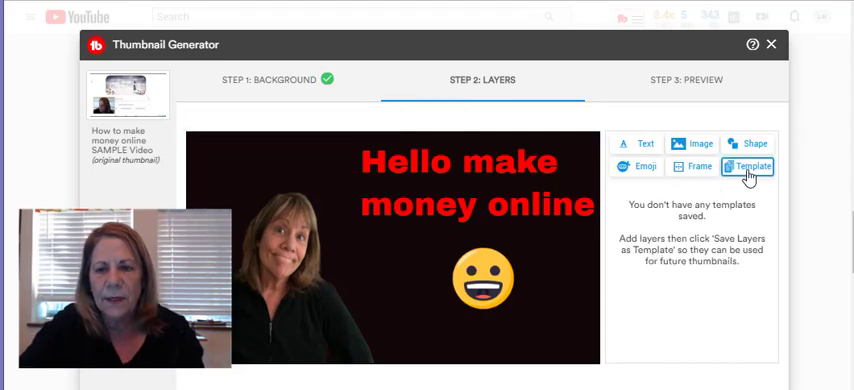
mouse_move(751, 257)
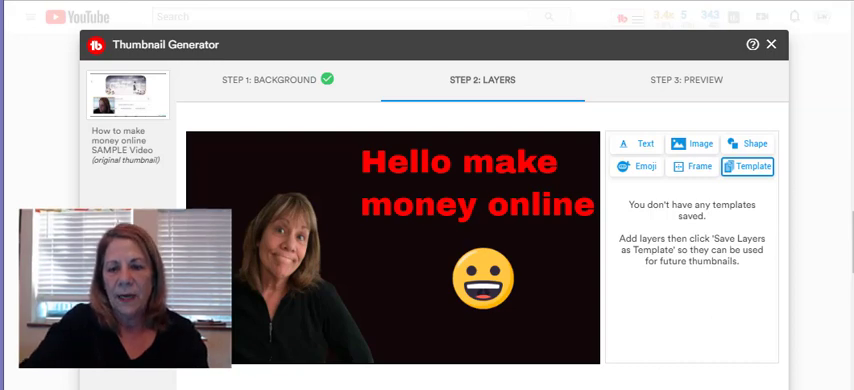
click(683, 80)
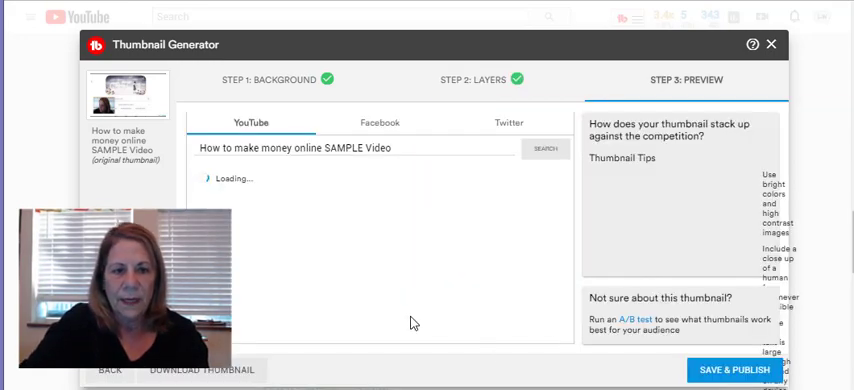